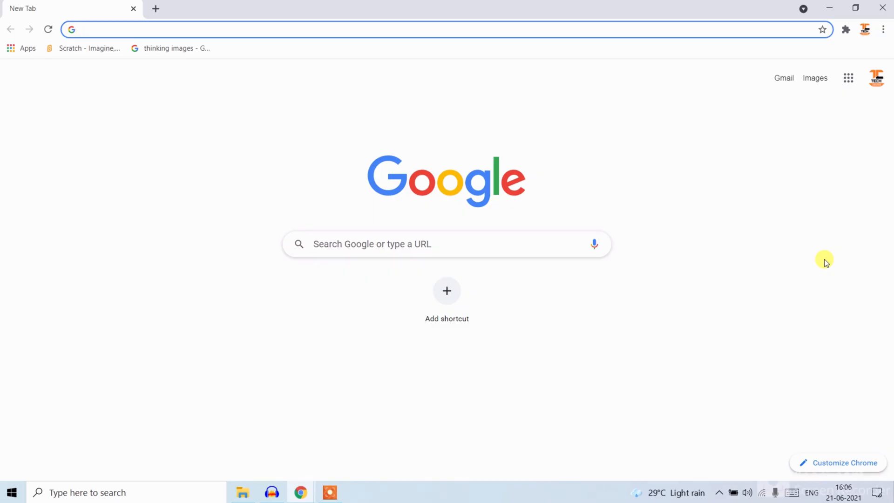
Navigate to appsgeyser.com and sign in to reach the dashboard.
type("appsgeyser.com")
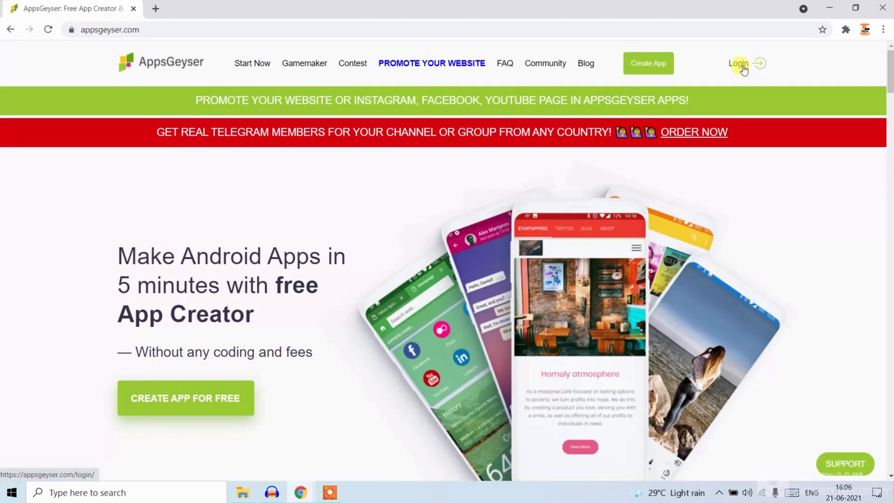
left_click(737, 63)
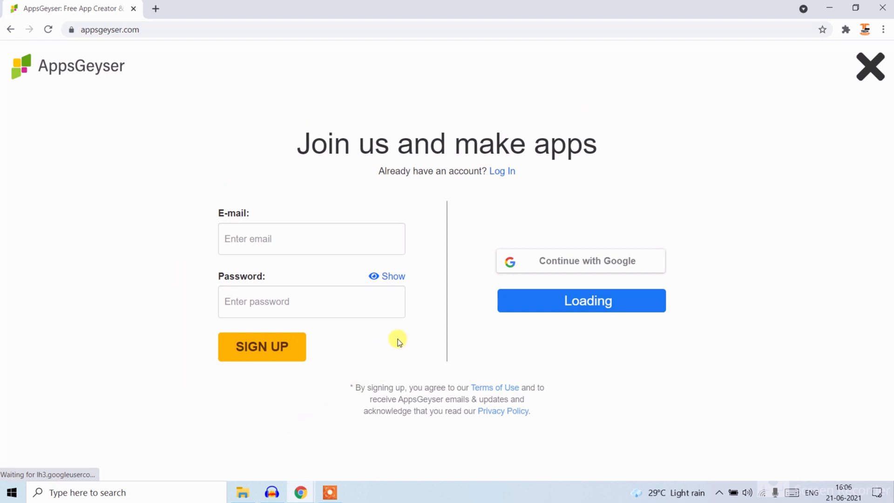
left_click(580, 260)
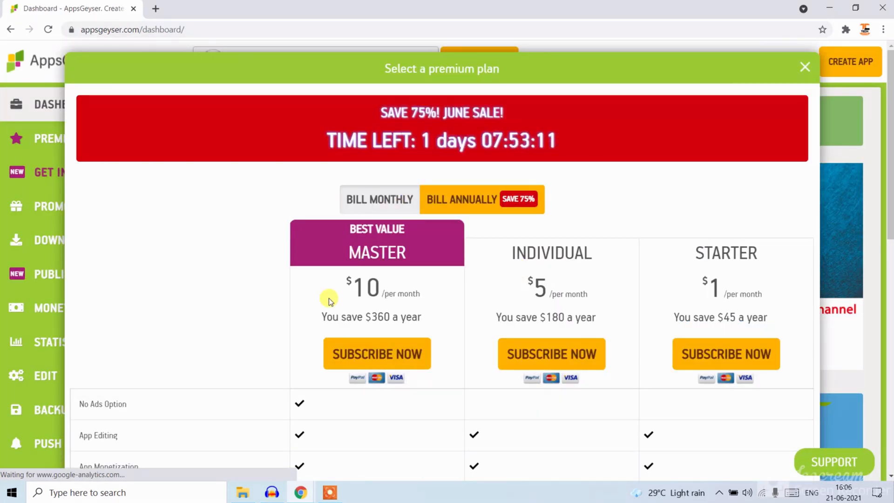
mouse_move(218, 272)
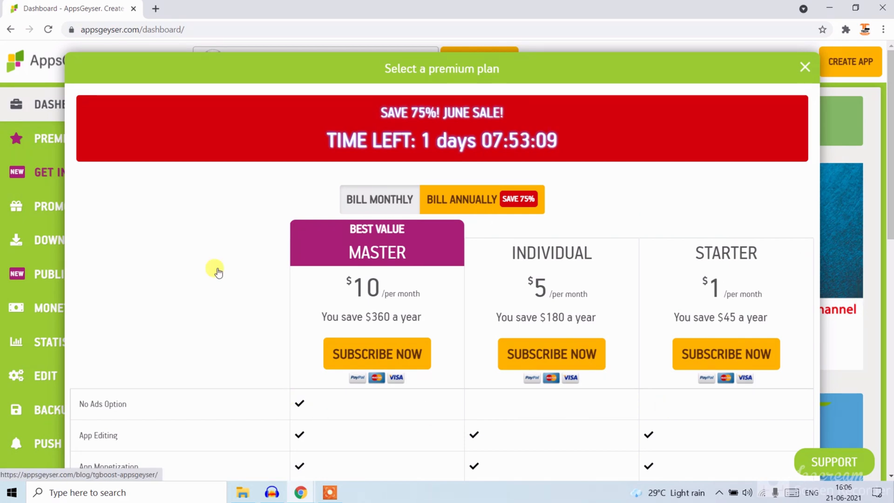
Dismiss the premium plan offer and the contact details prompt.
left_click(804, 67)
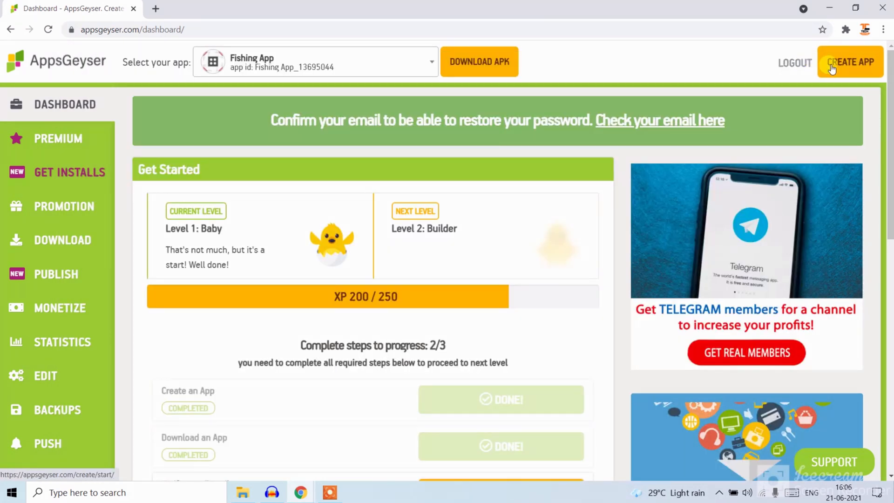
mouse_move(728, 80)
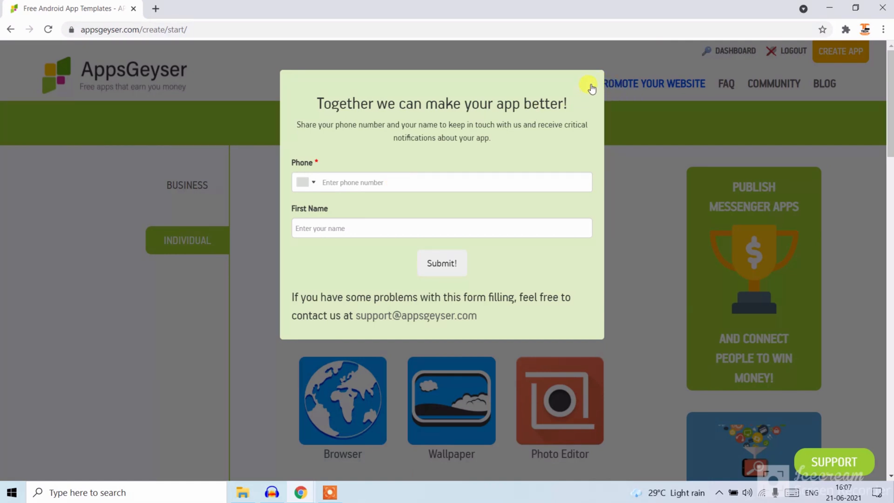
left_click(588, 86)
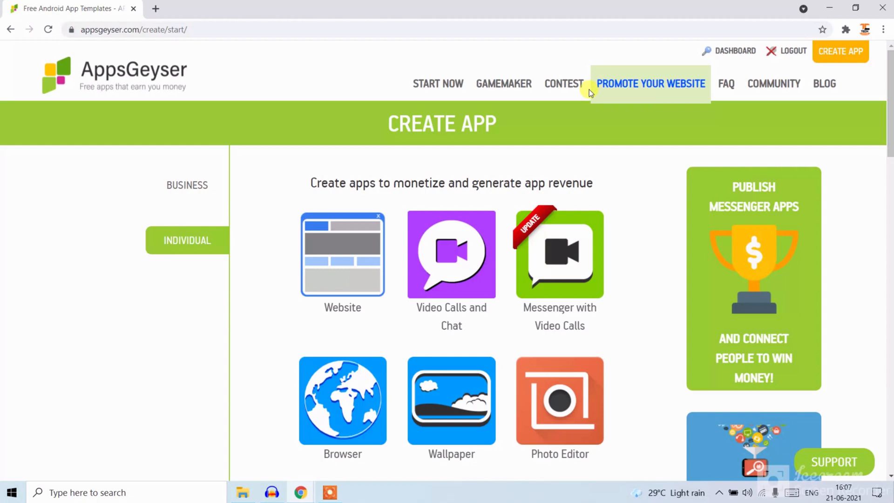
Choose the Spin the Bottle game template from the template list.
scroll("down", 3)
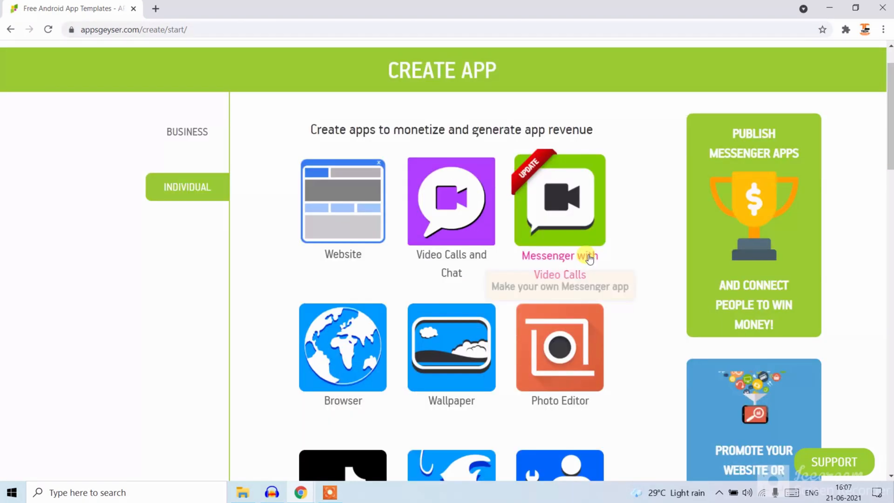
scroll("down", 3)
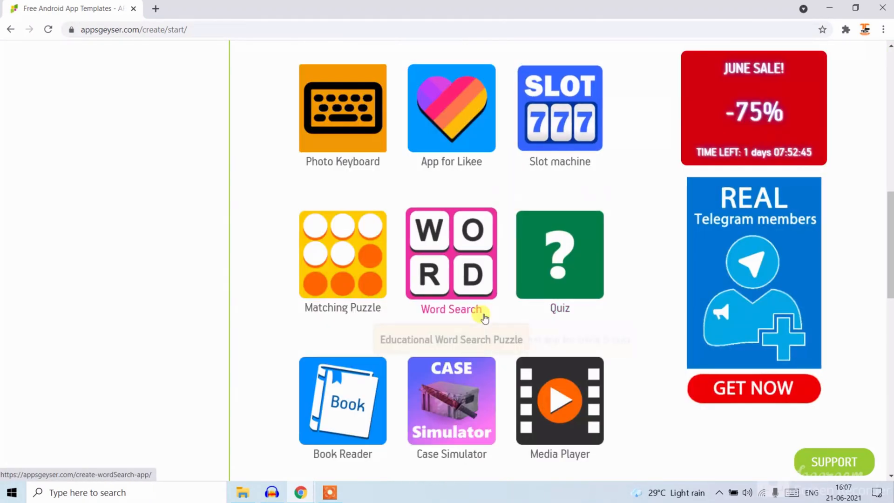
scroll("down", 3)
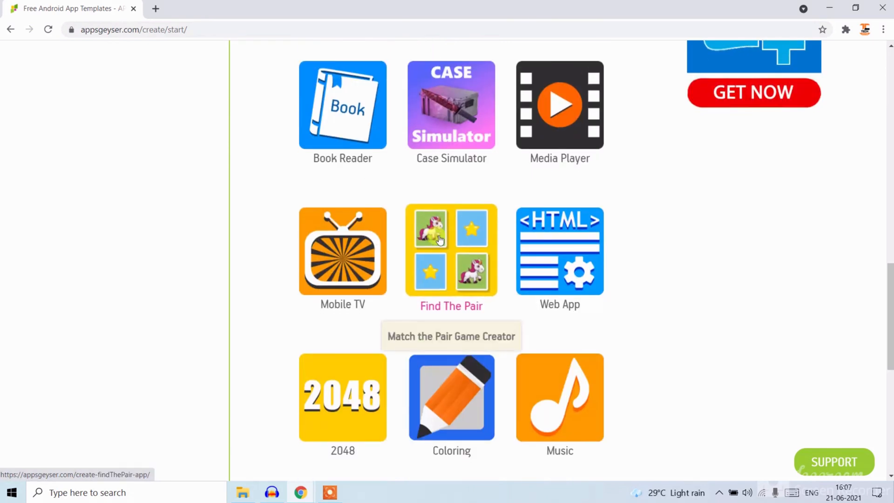
scroll("down", 3)
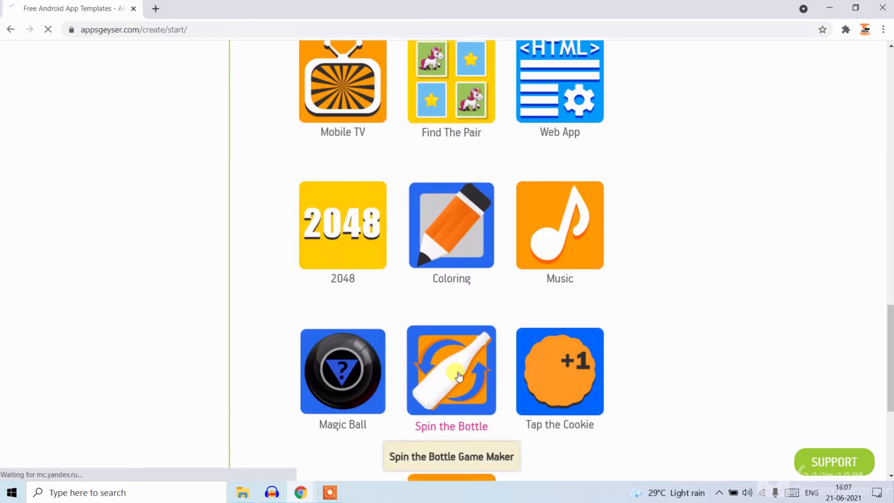
left_click(451, 371)
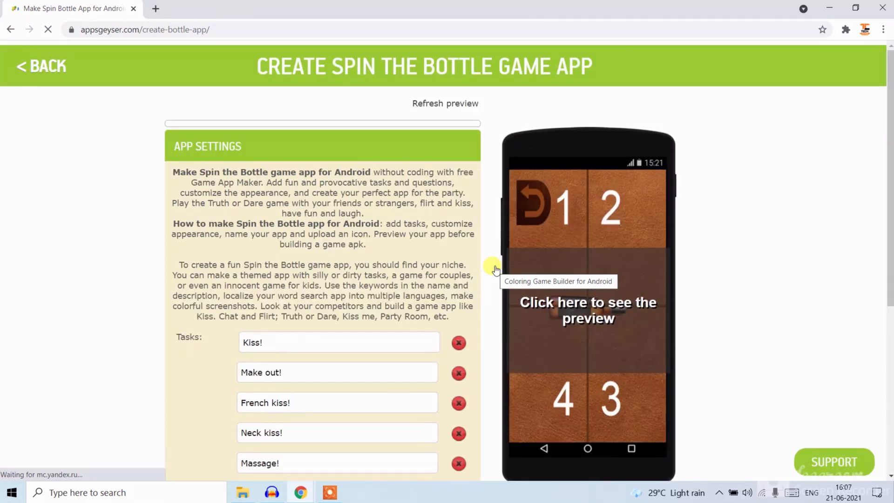
Remove the Lick! task, keep the current bottle style, and continue to naming.
scroll("down", 3)
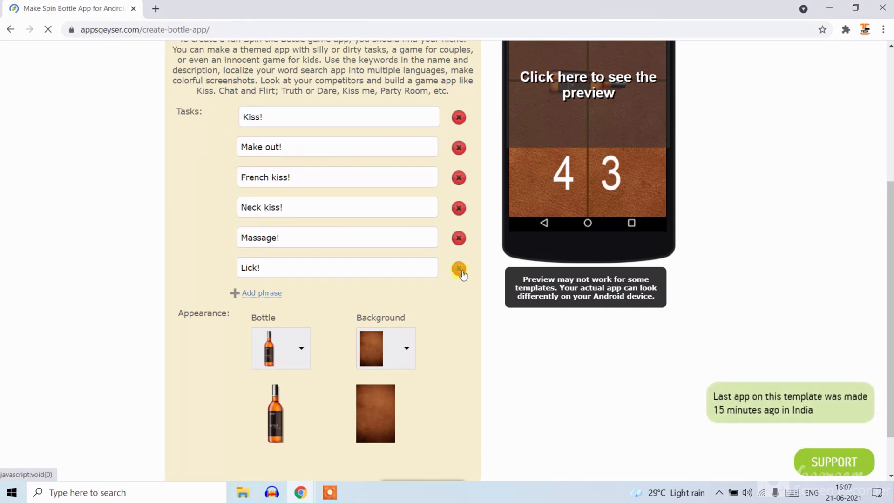
left_click(457, 268)
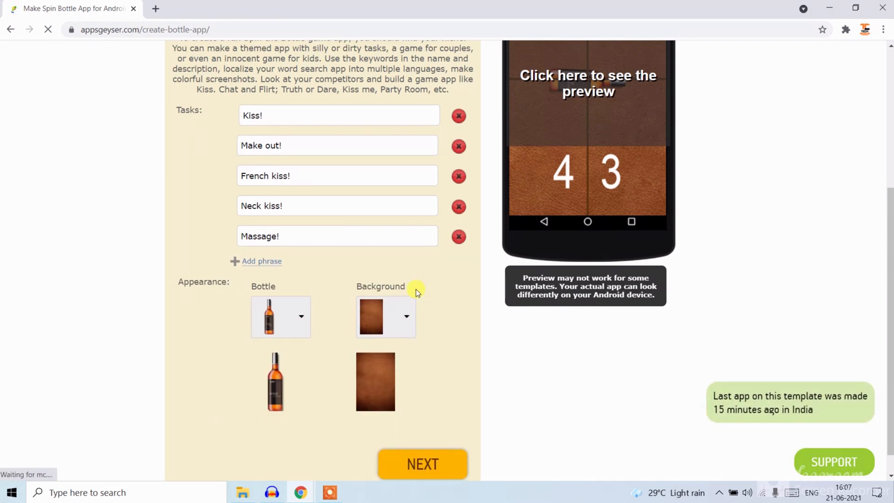
left_click(300, 316)
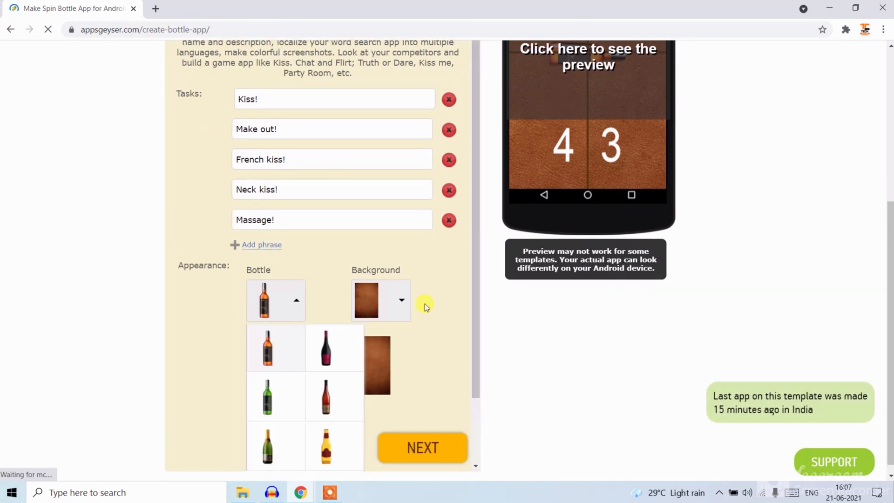
left_click(401, 300)
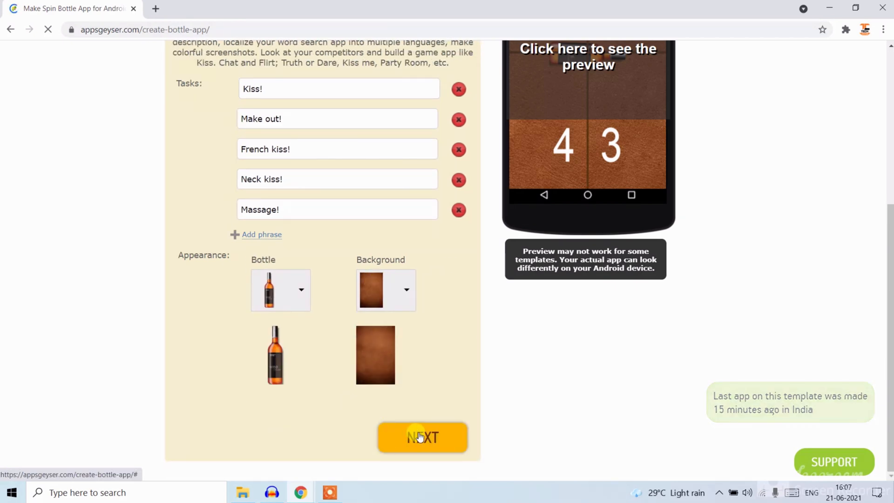
left_click(422, 437)
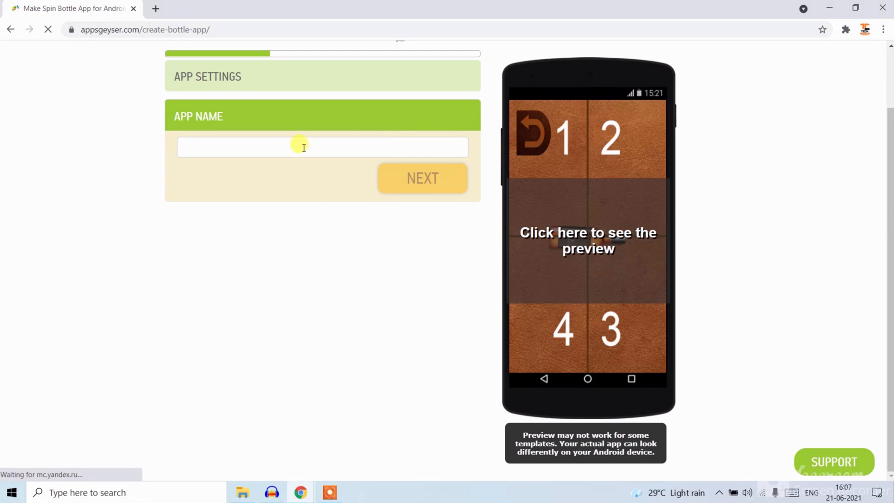
Name the app 'Spin the Bottle', keep the default icon, and trigger creation.
type("Spin the Bottle")
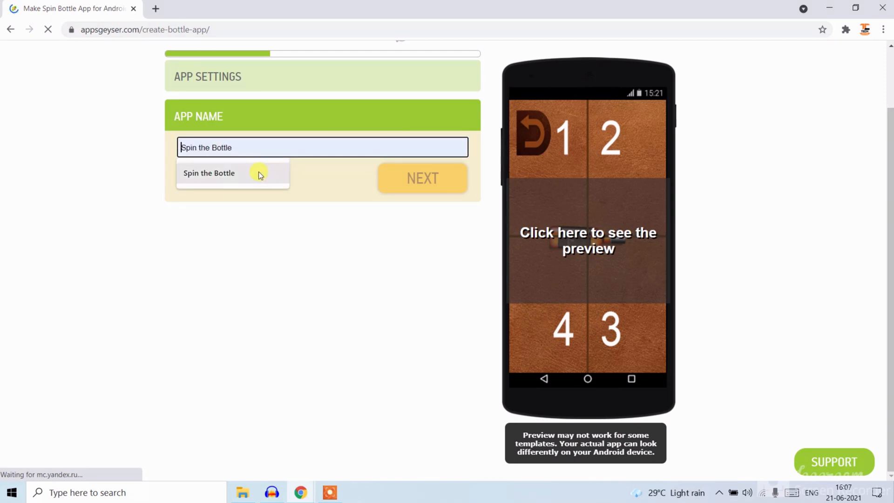
left_click(422, 178)
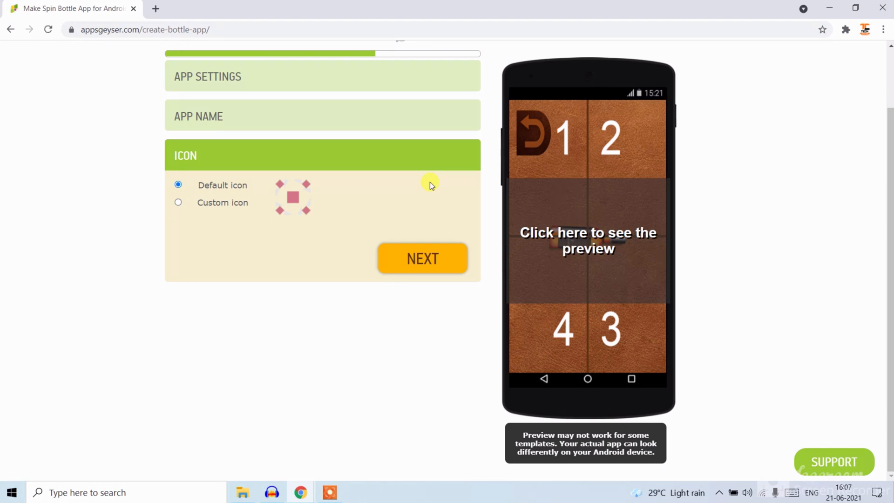
mouse_move(405, 222)
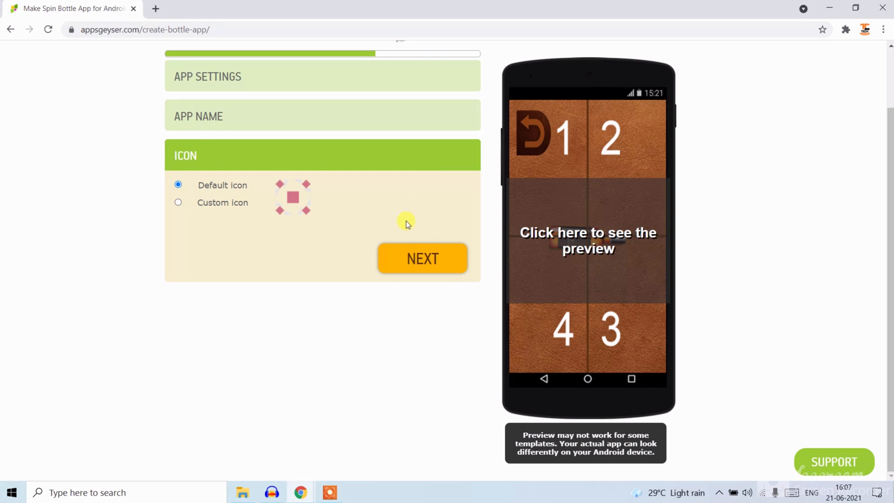
left_click(422, 257)
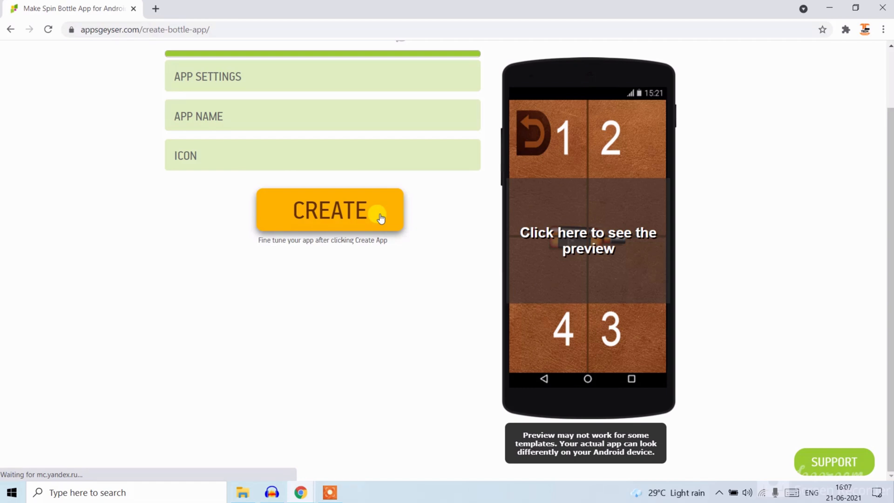
left_click(330, 209)
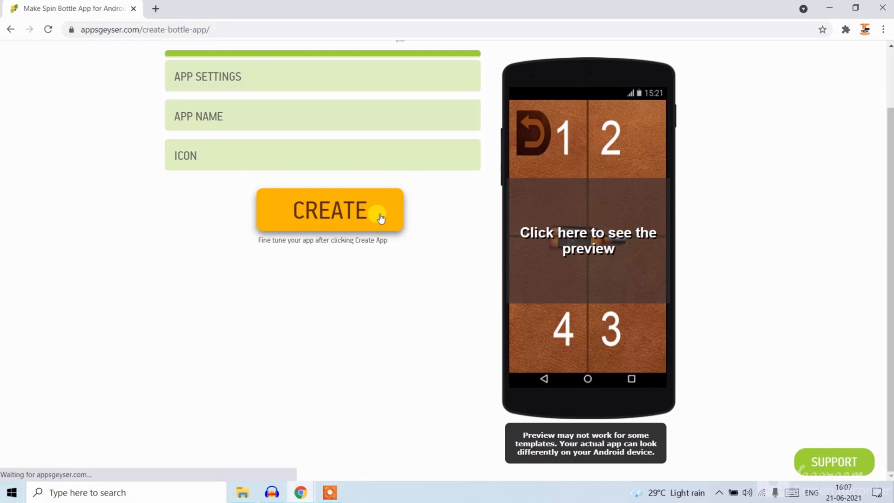
Create the app and view its download page with APK links and QR code.
left_click(329, 209)
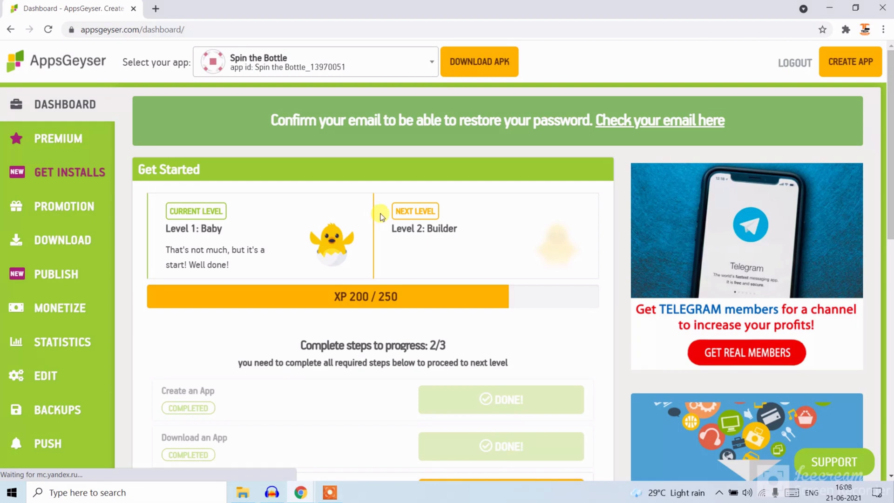
mouse_move(375, 218)
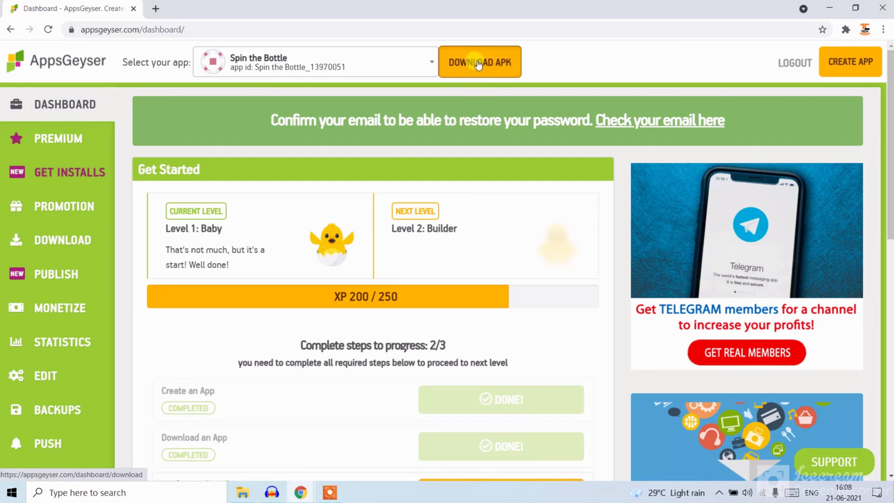
left_click(479, 61)
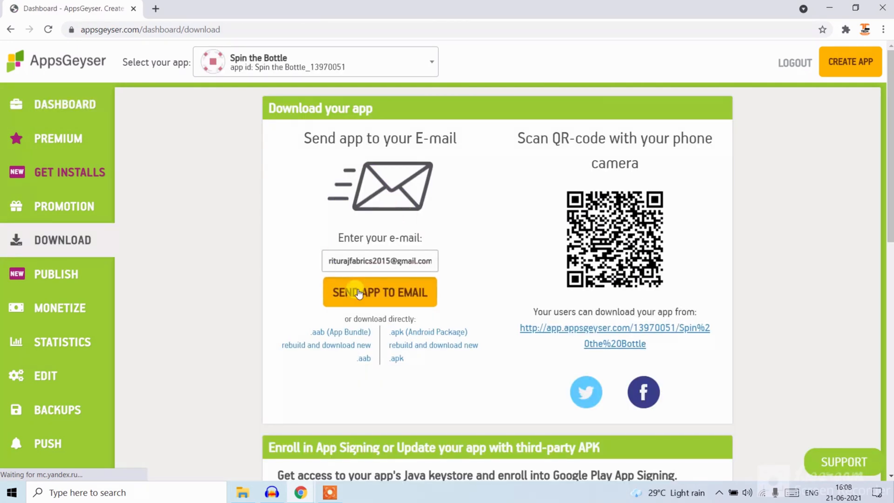
scroll("down", 3)
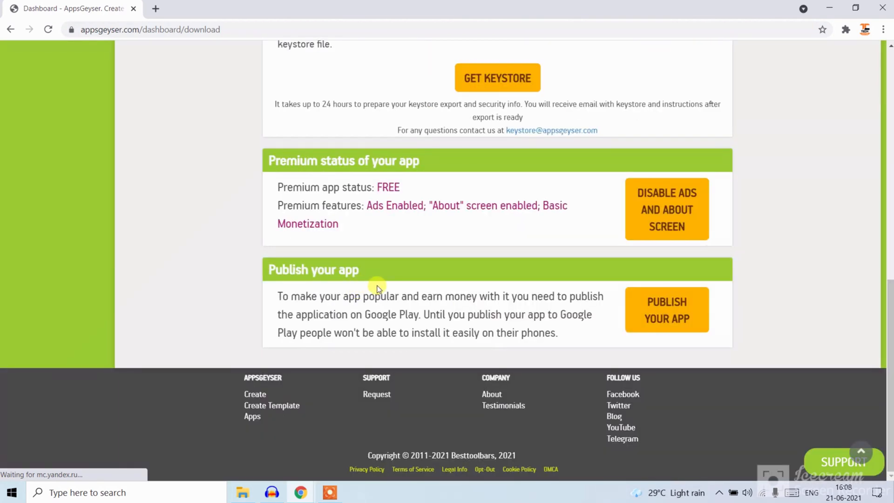
mouse_move(434, 159)
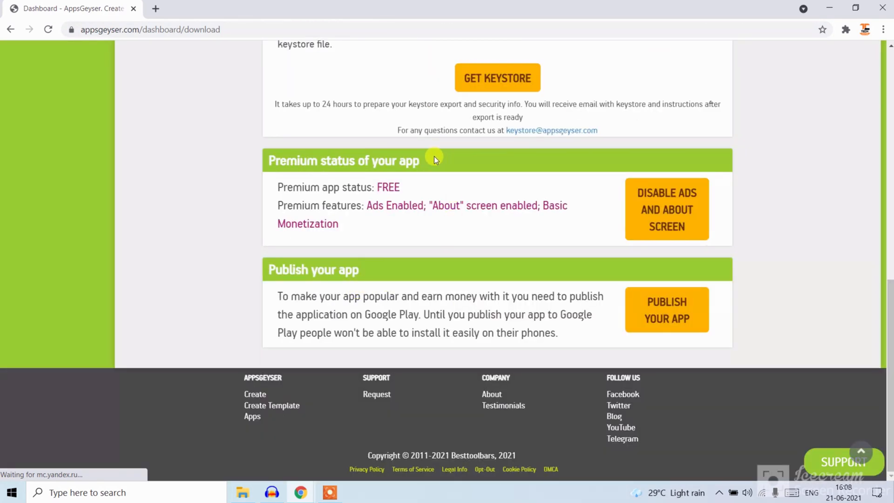